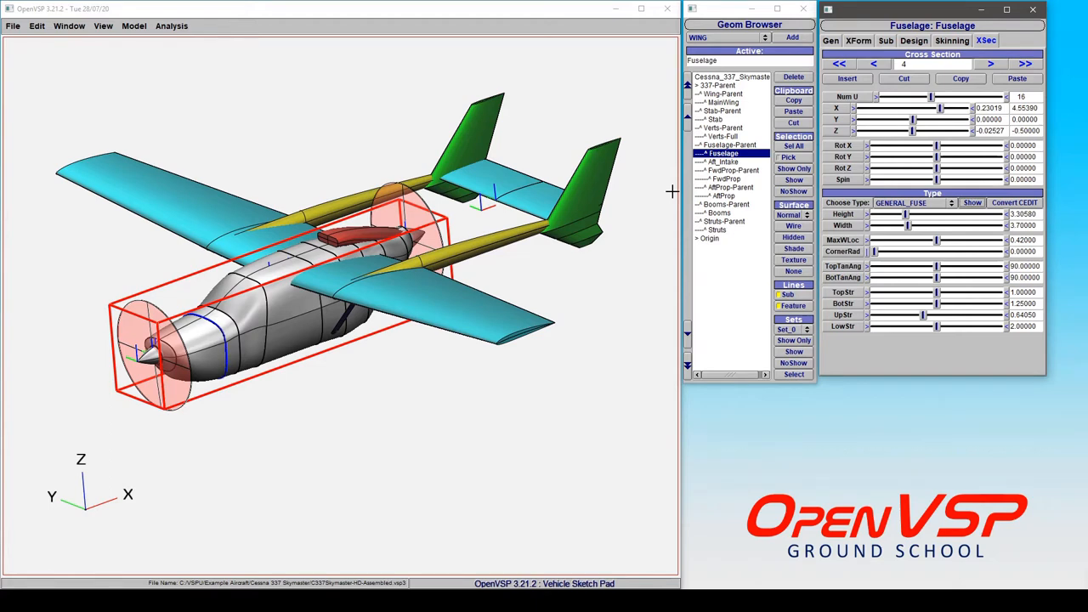
{"action": "mouse_move", "coordinate": [691, 190]}
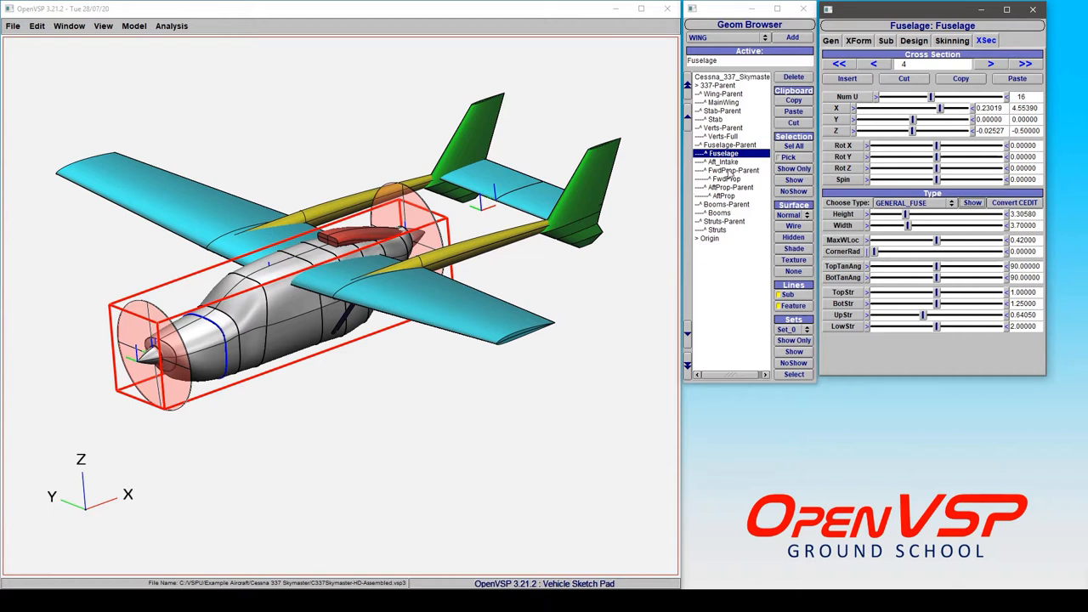
{"action": "mouse_move", "coordinate": [927, 15]}
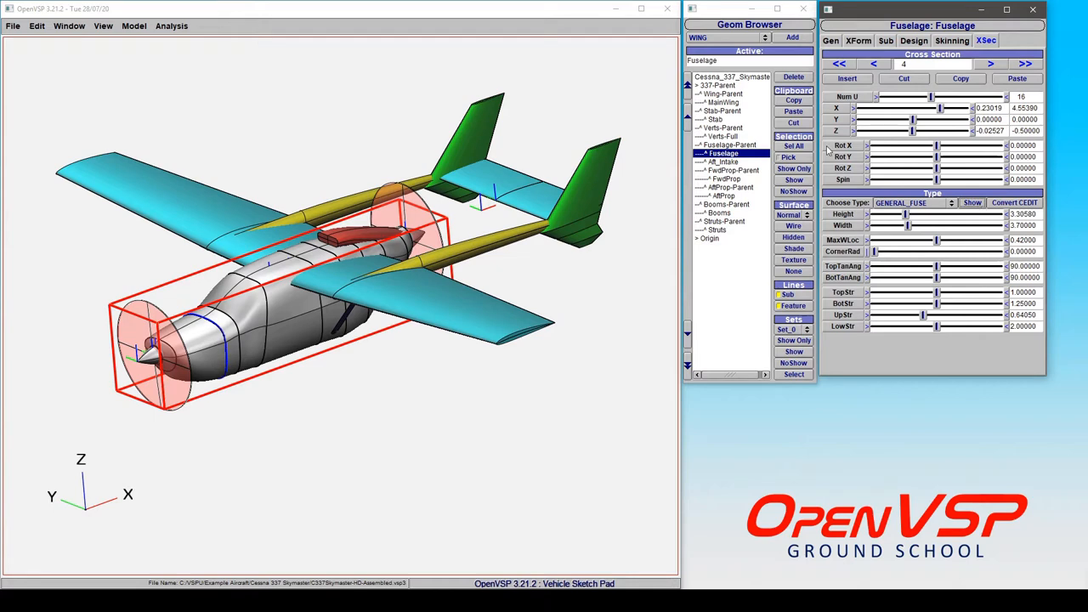
- Display the fuselage cross-section outline over the 2-2 section background drawing via XSec View
{"action": "left_click", "coordinate": [724, 102]}
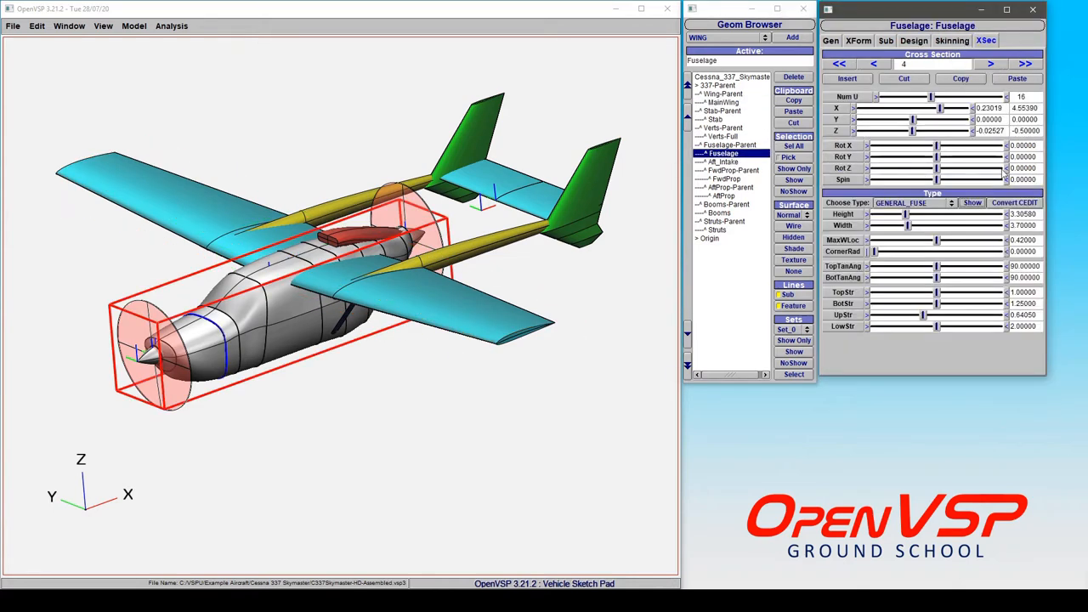
{"action": "left_click", "coordinate": [973, 204]}
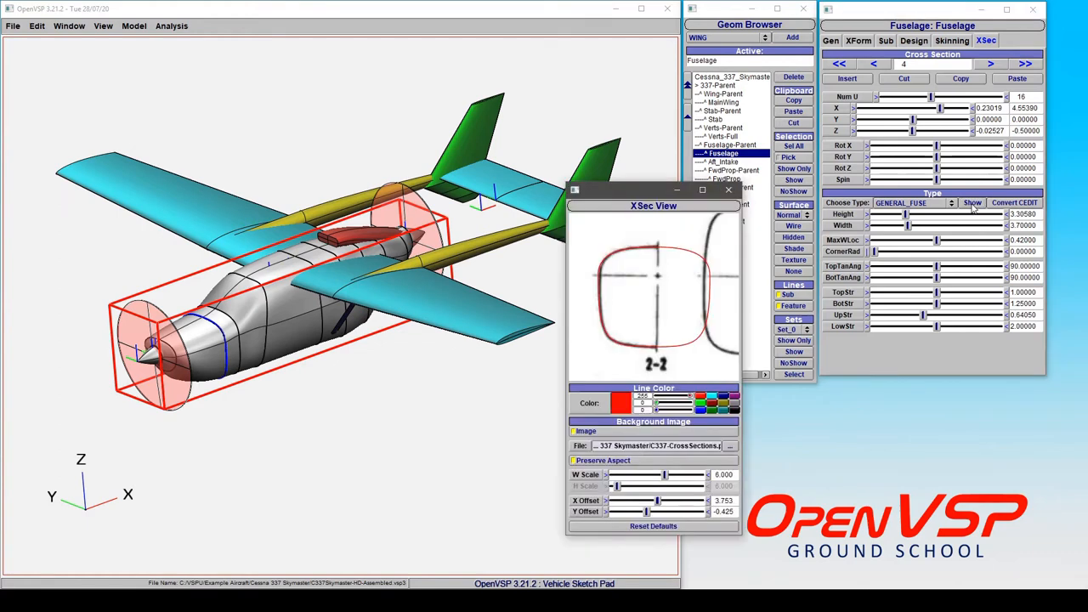
{"action": "mouse_move", "coordinate": [687, 209]}
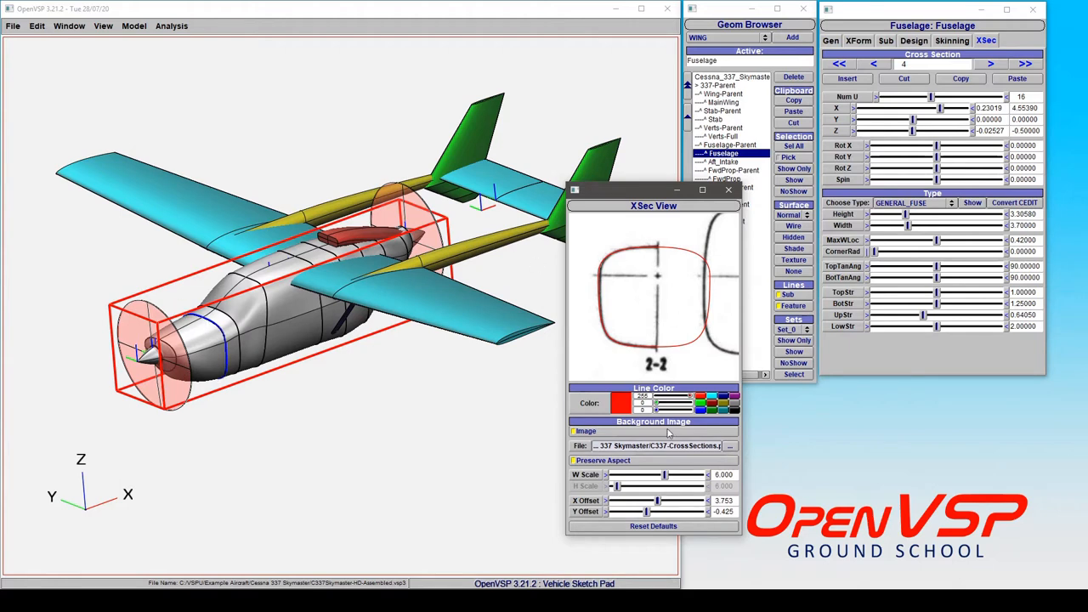
{"action": "mouse_move", "coordinate": [585, 438]}
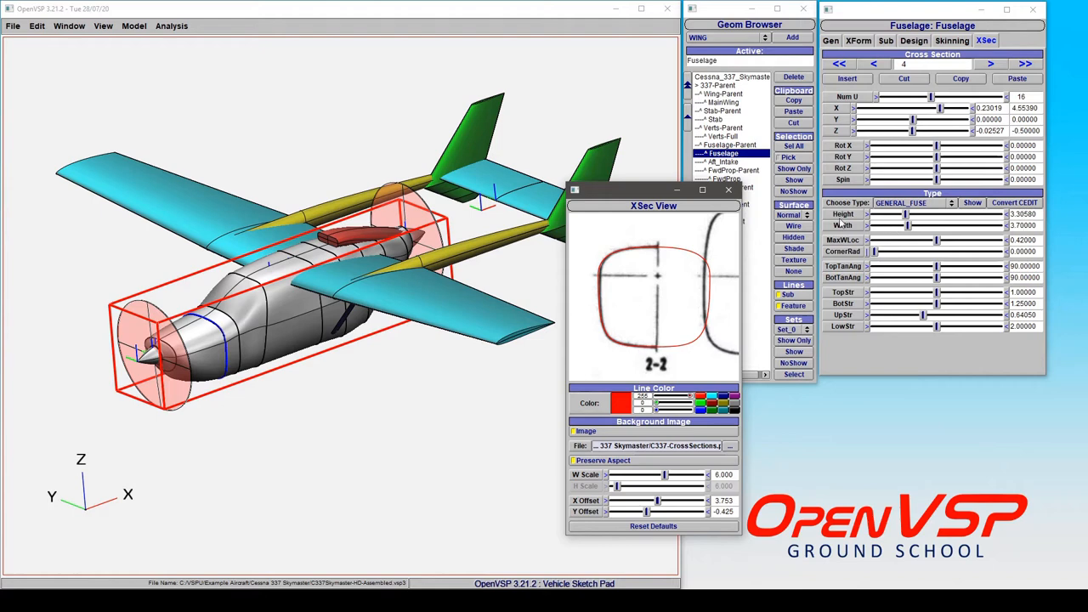
{"action": "mouse_move", "coordinate": [925, 310]}
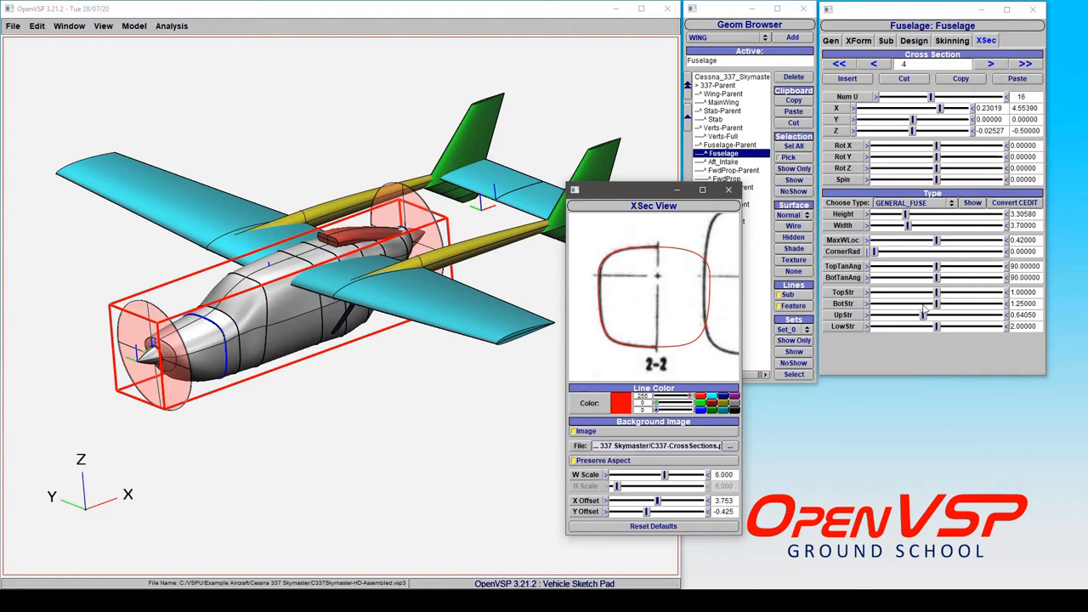
{"action": "mouse_move", "coordinate": [938, 293]}
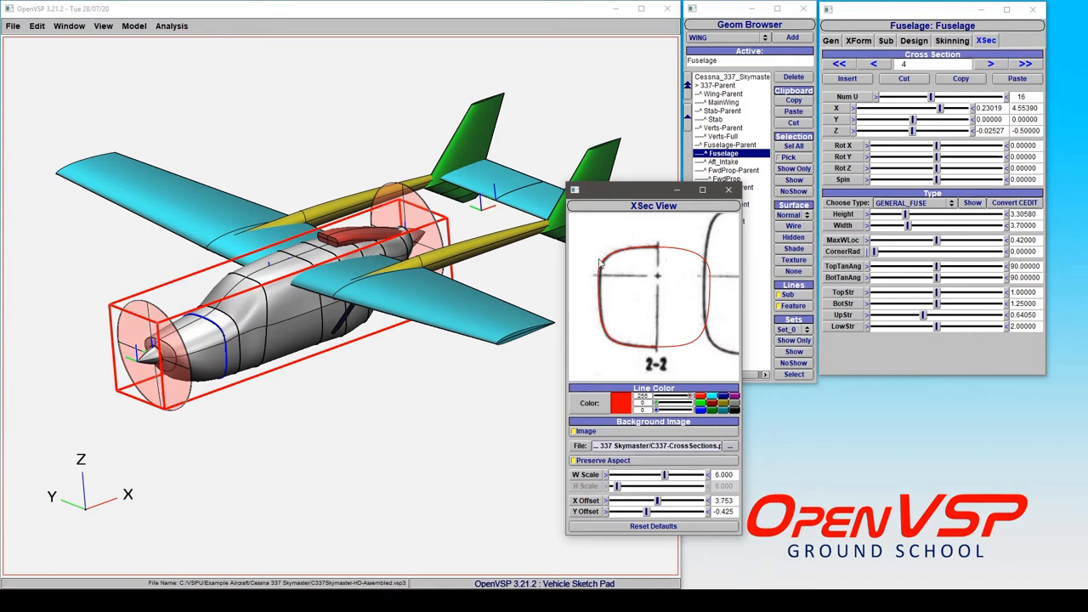
{"action": "mouse_move", "coordinate": [659, 255]}
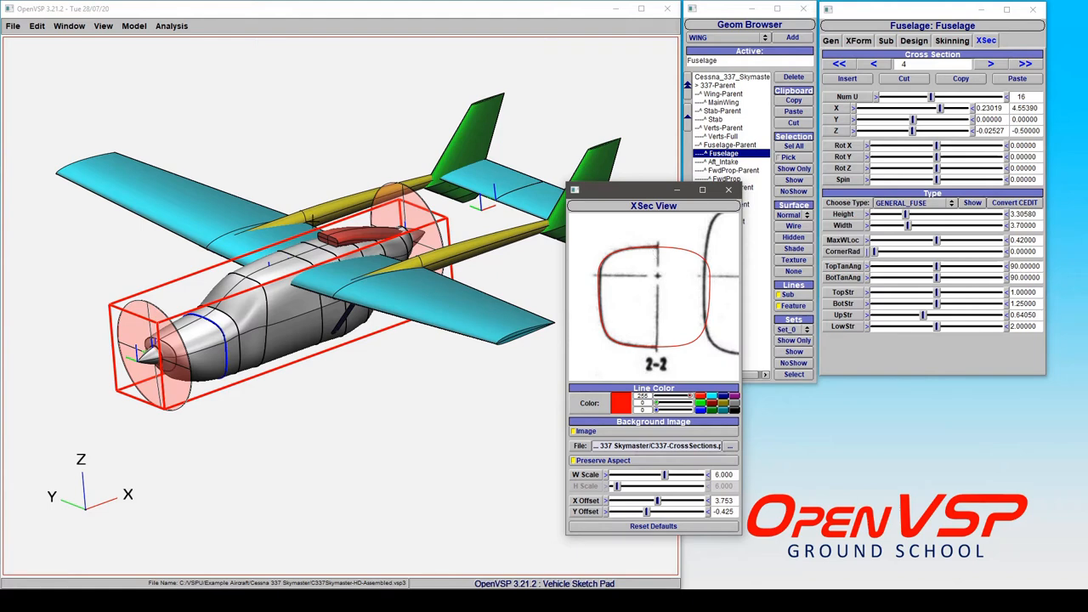
{"action": "mouse_move", "coordinate": [697, 346]}
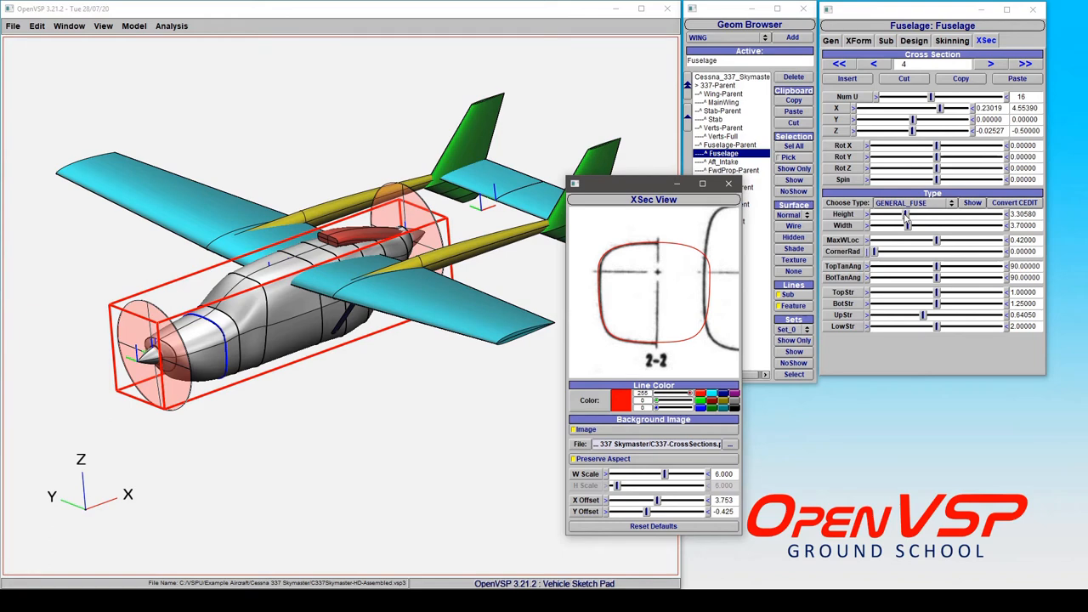
- Adjust the cross-section Height slider until the red outline lines up with the 2-2 drawing
{"action": "left_click_drag", "start_coordinate": [904, 214], "coordinate": [887, 214]}
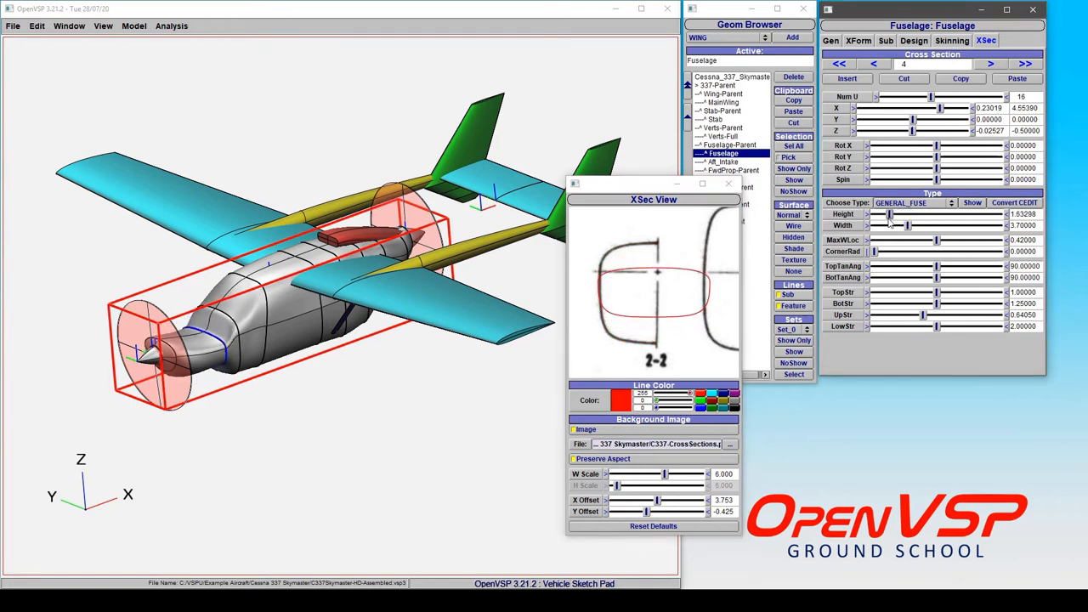
{"action": "left_click_drag", "start_coordinate": [891, 215], "coordinate": [884, 214]}
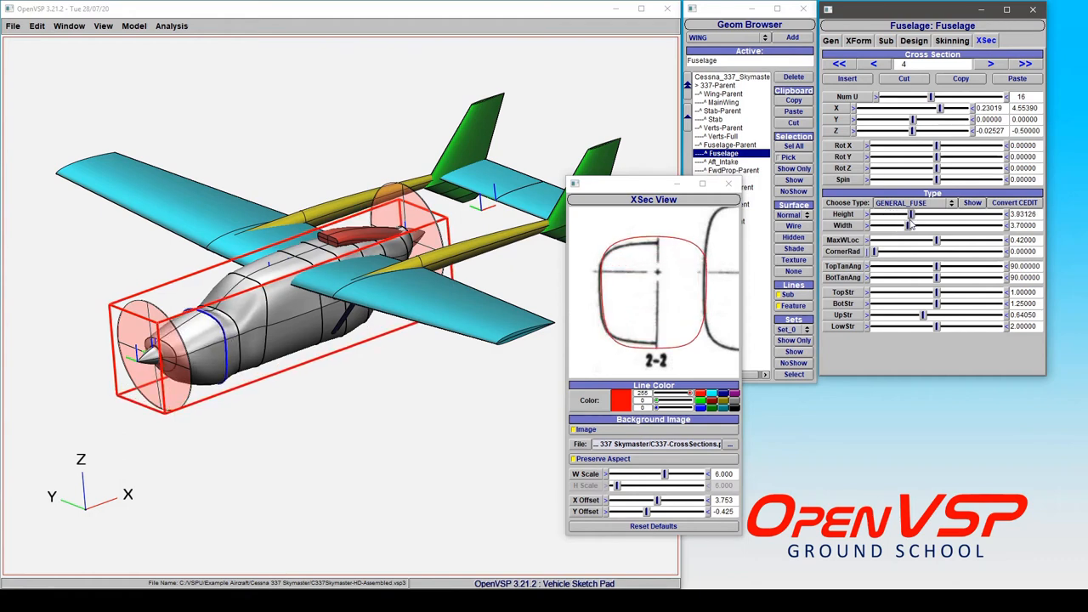
{"action": "left_click_drag", "start_coordinate": [910, 215], "coordinate": [927, 214]}
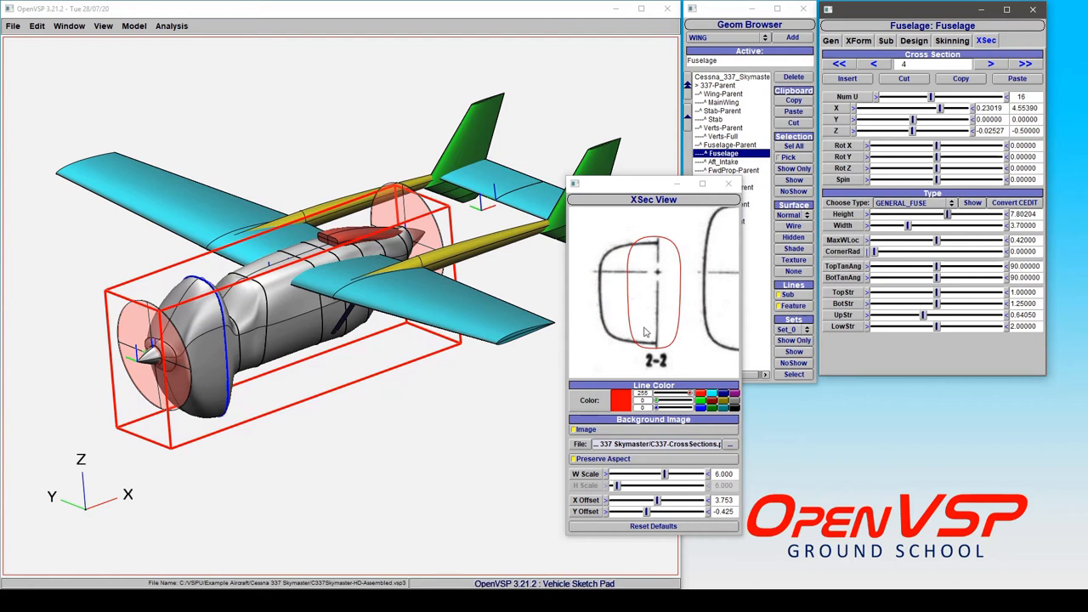
{"action": "mouse_move", "coordinate": [667, 286]}
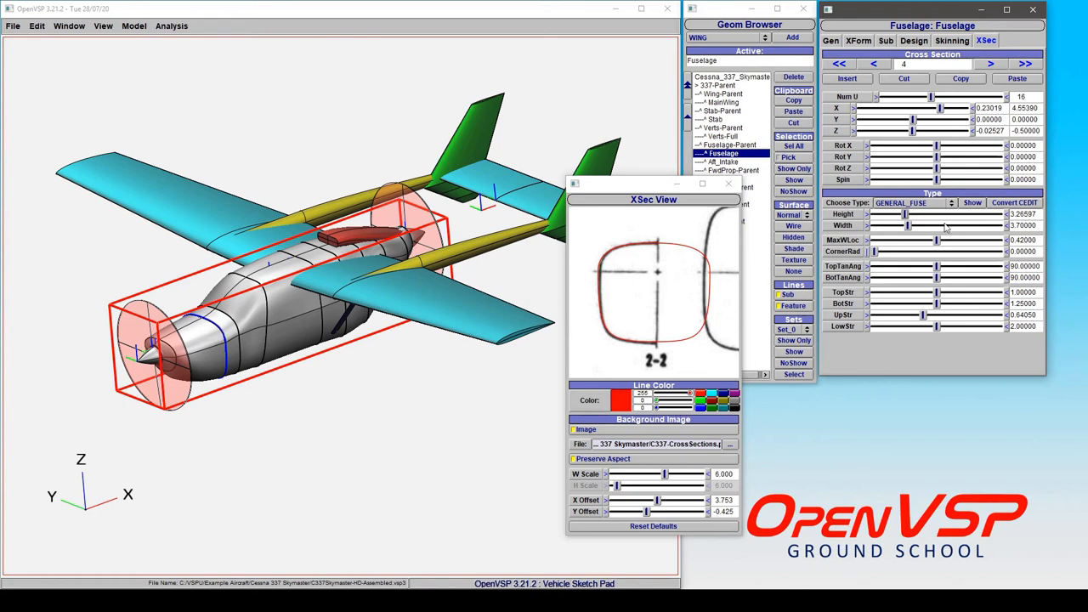
{"action": "mouse_move", "coordinate": [680, 280]}
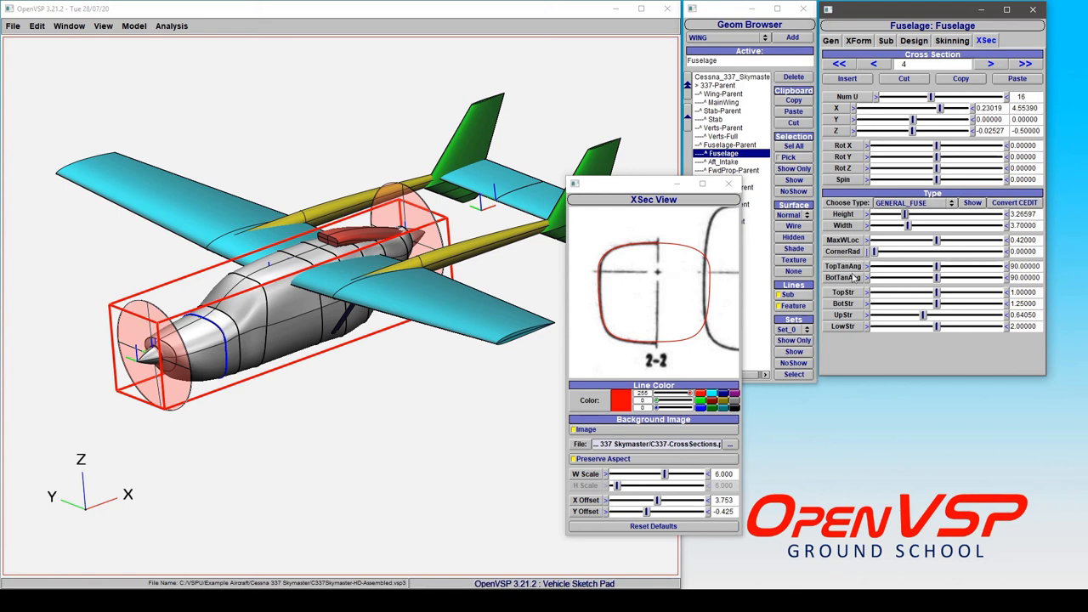
{"action": "mouse_move", "coordinate": [653, 260]}
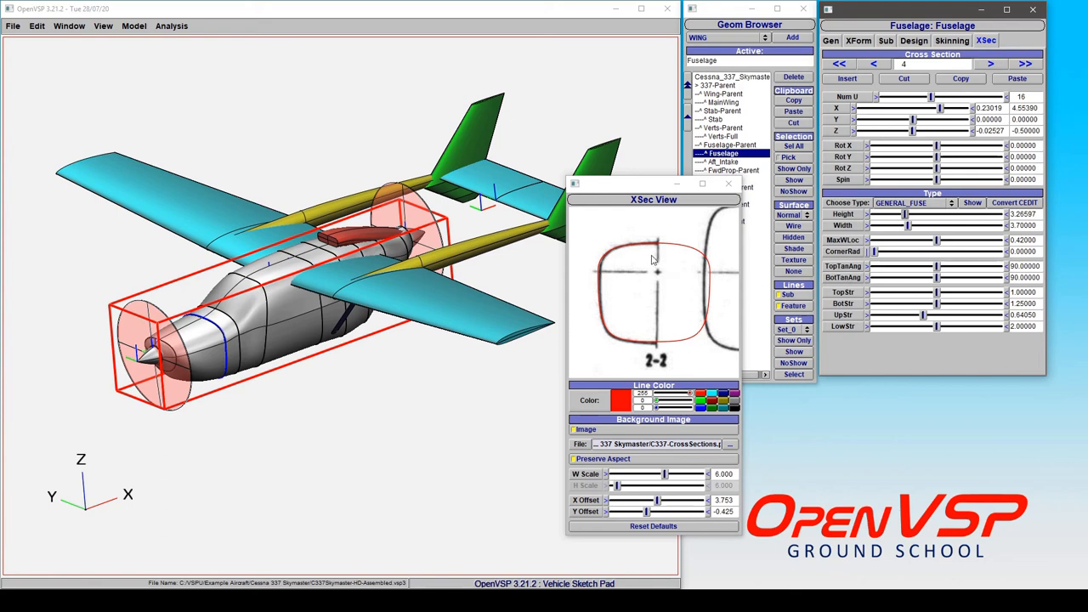
{"action": "mouse_move", "coordinate": [757, 313]}
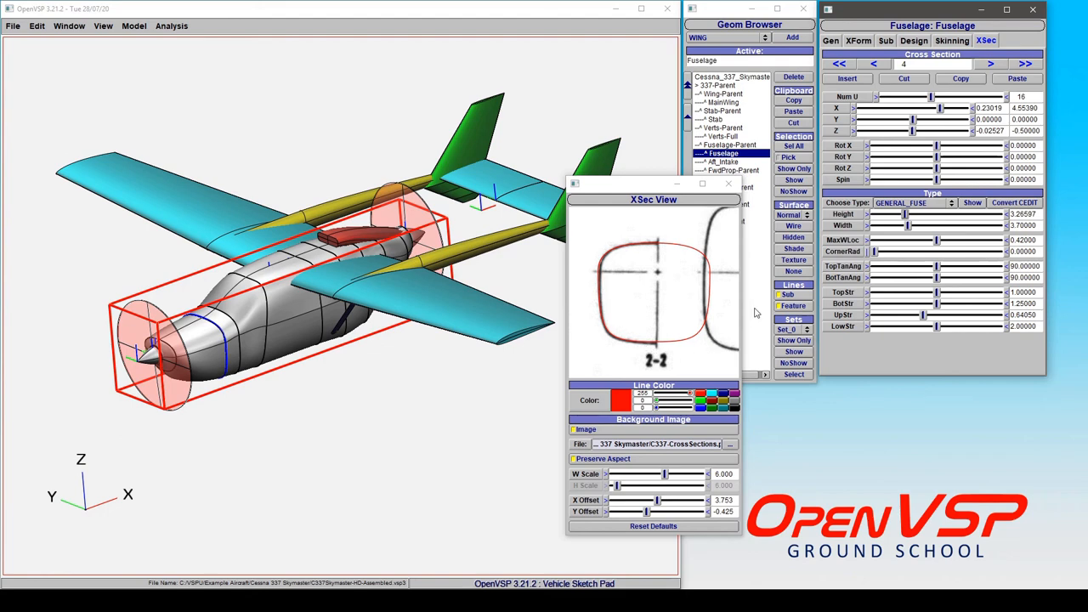